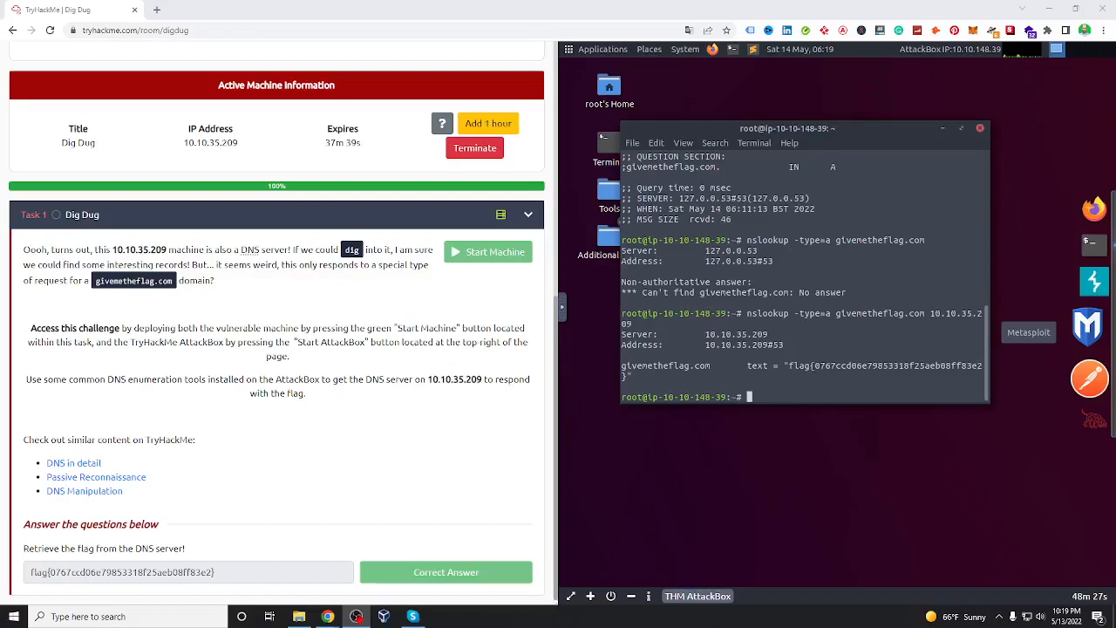
mouse_move(940, 449)
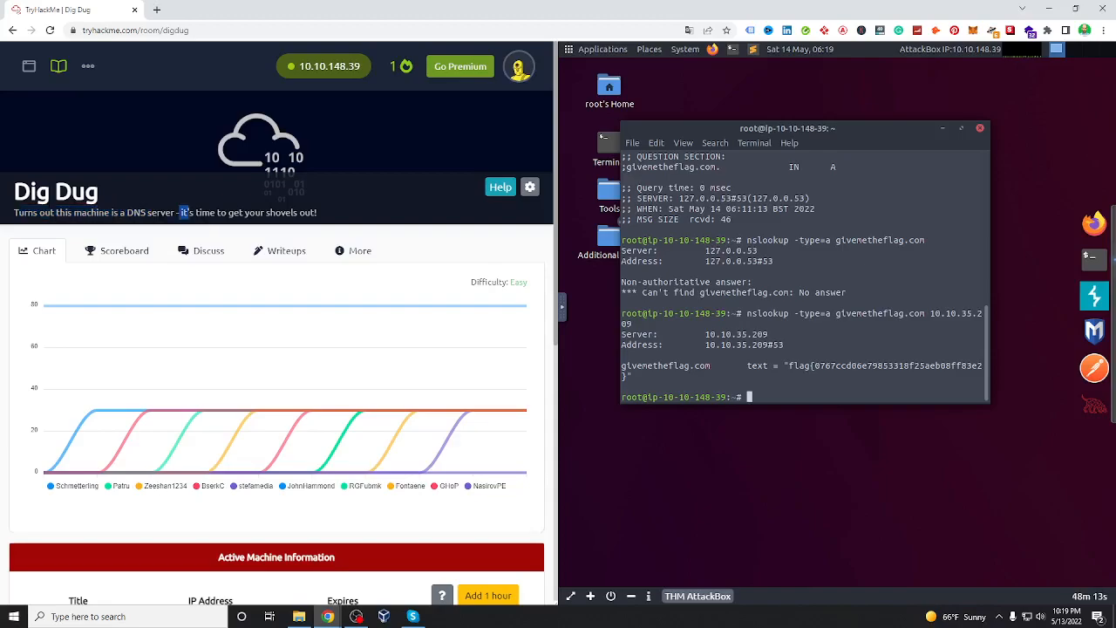
Step: Highlight the room's shovel tagline, scroll down, and hide the AttackBox terminal window
left_click_drag(178, 212, 309, 212)
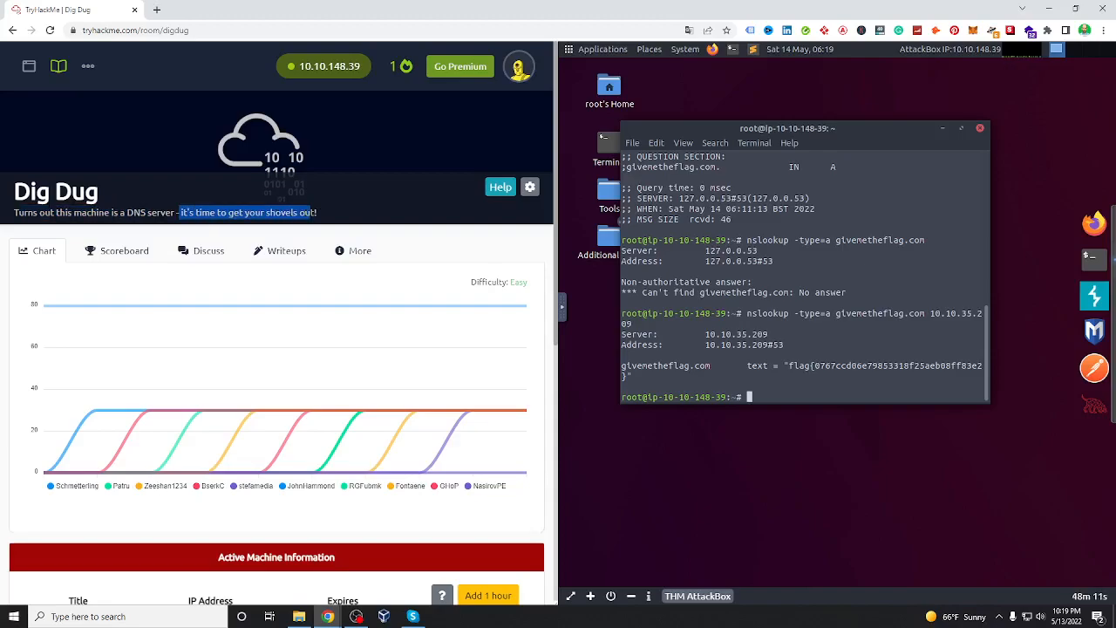
scroll("down", 3)
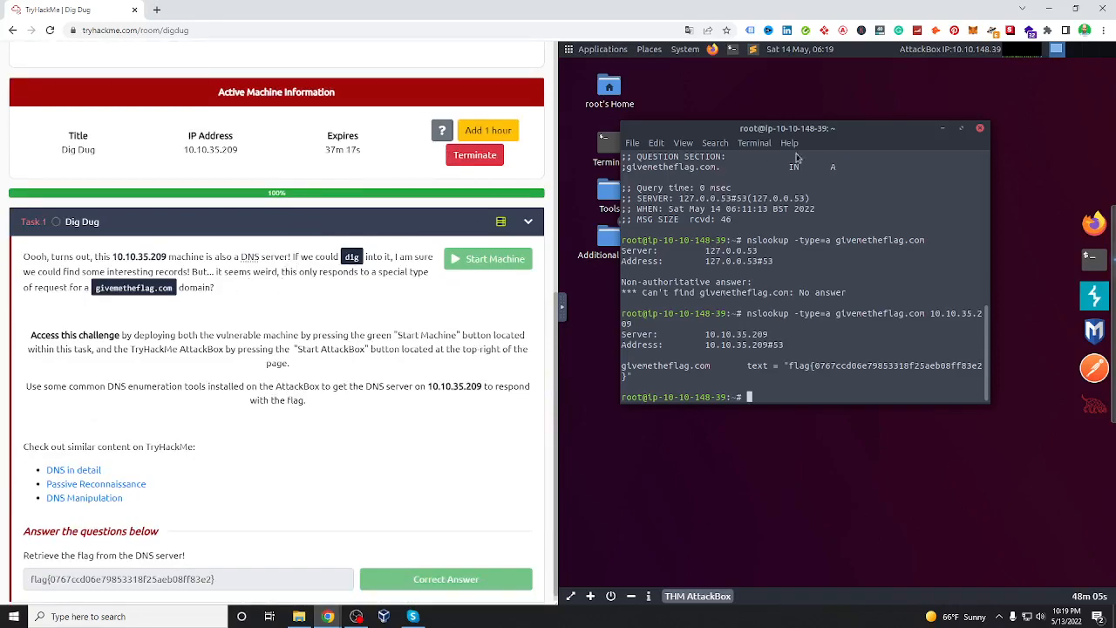
left_click(979, 128)
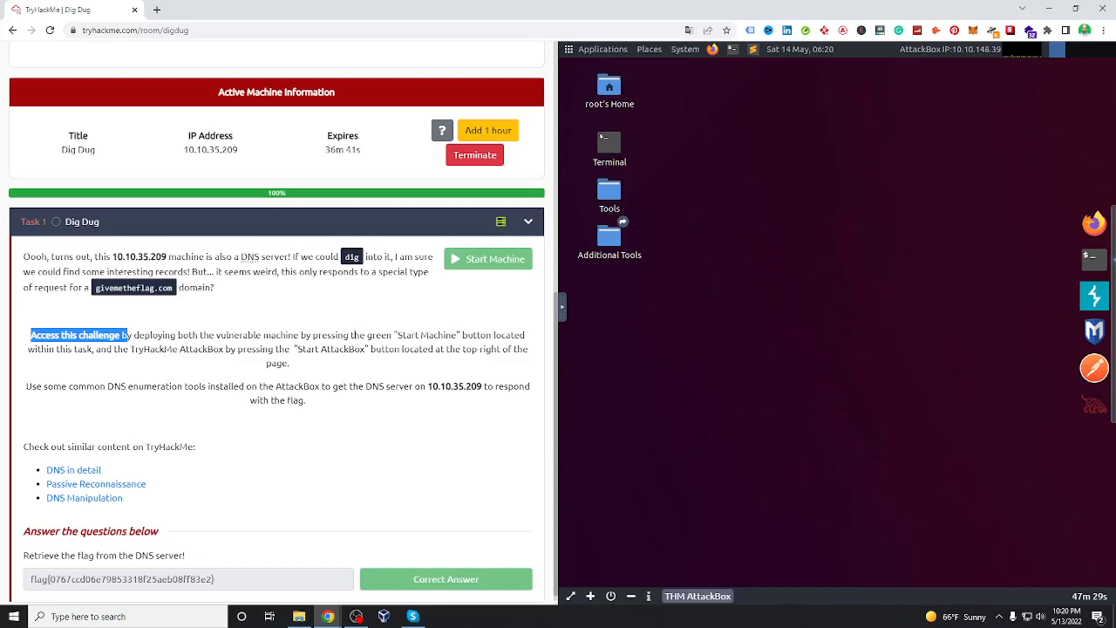
mouse_move(265, 340)
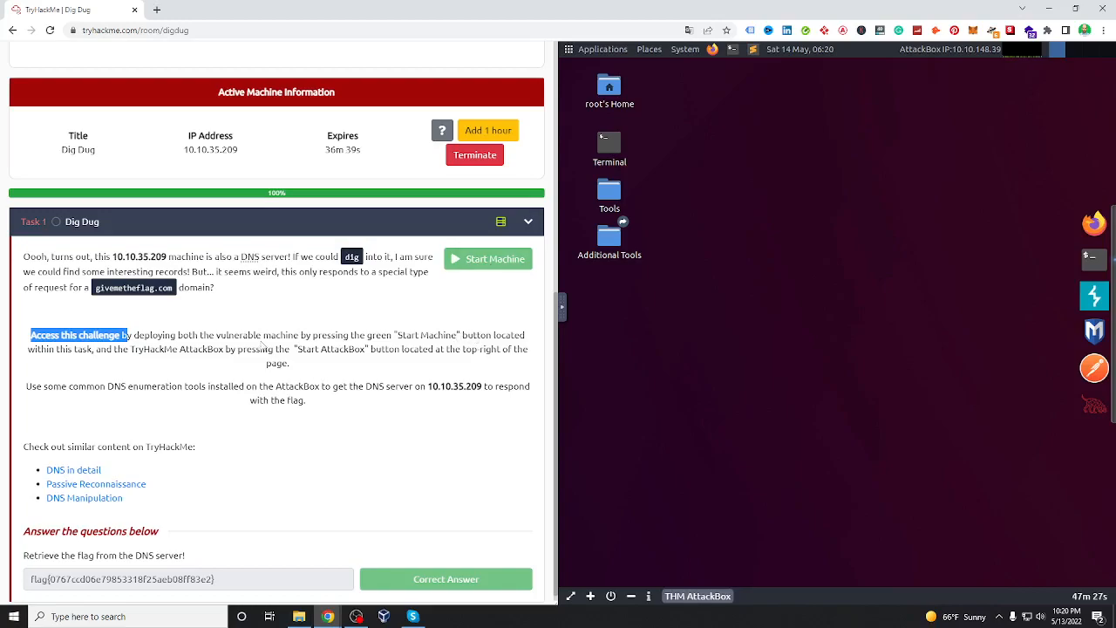
mouse_move(149, 399)
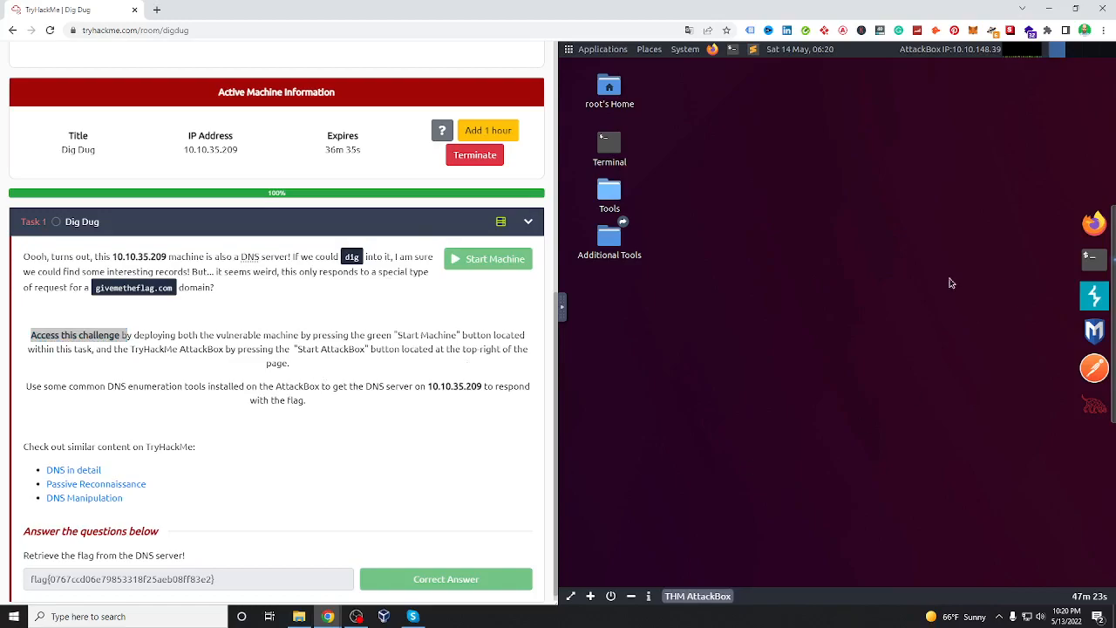
mouse_move(1091, 258)
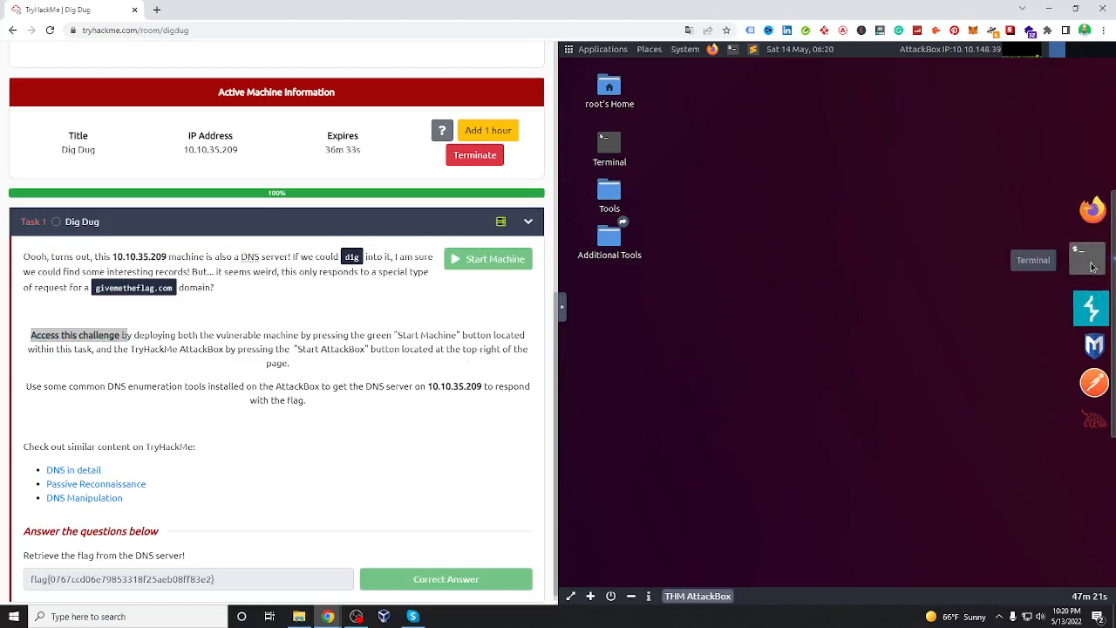
Step: Restore the AttackBox terminal and open a new tab from its File menu
left_click(1087, 260)
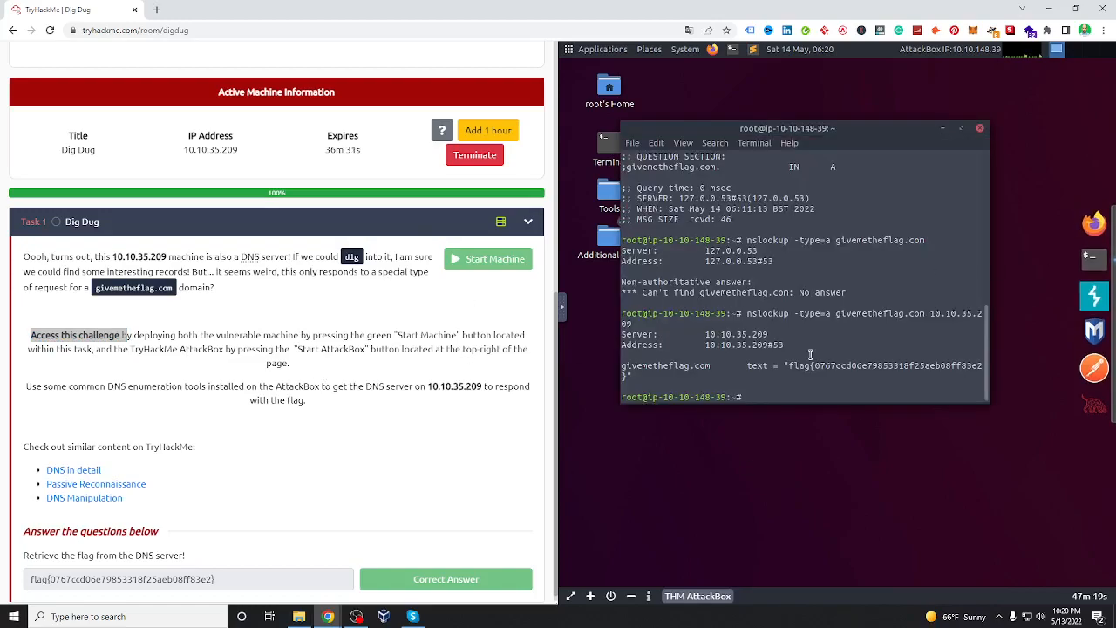
left_click(632, 142)
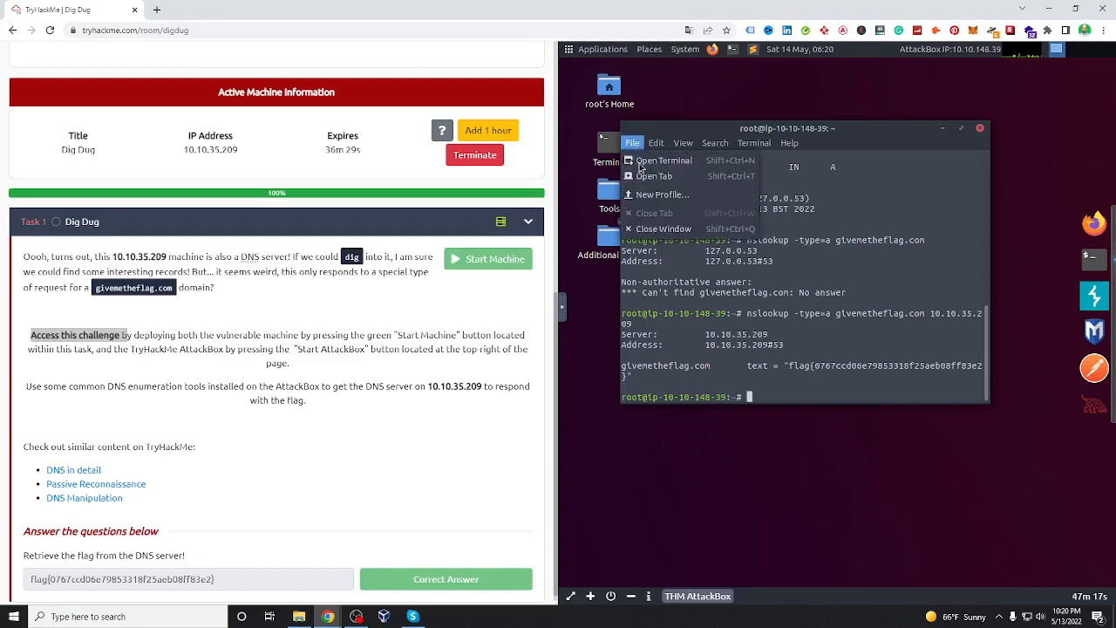
left_click(655, 176)
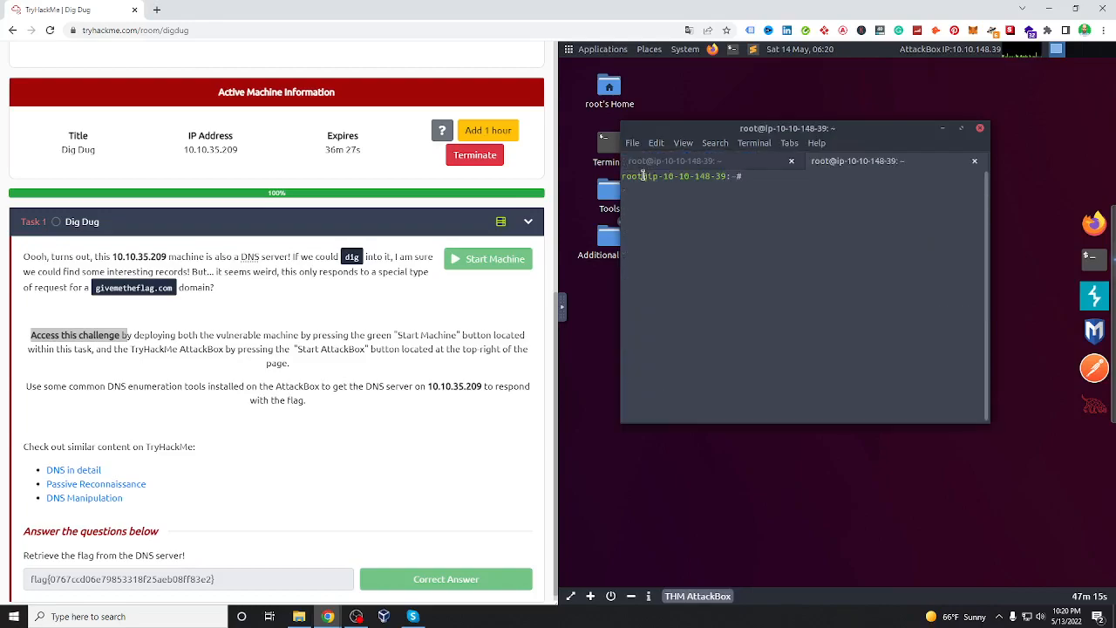
Step: Start a dig query against the 10.10.35.209 target at the new prompt
type("di")
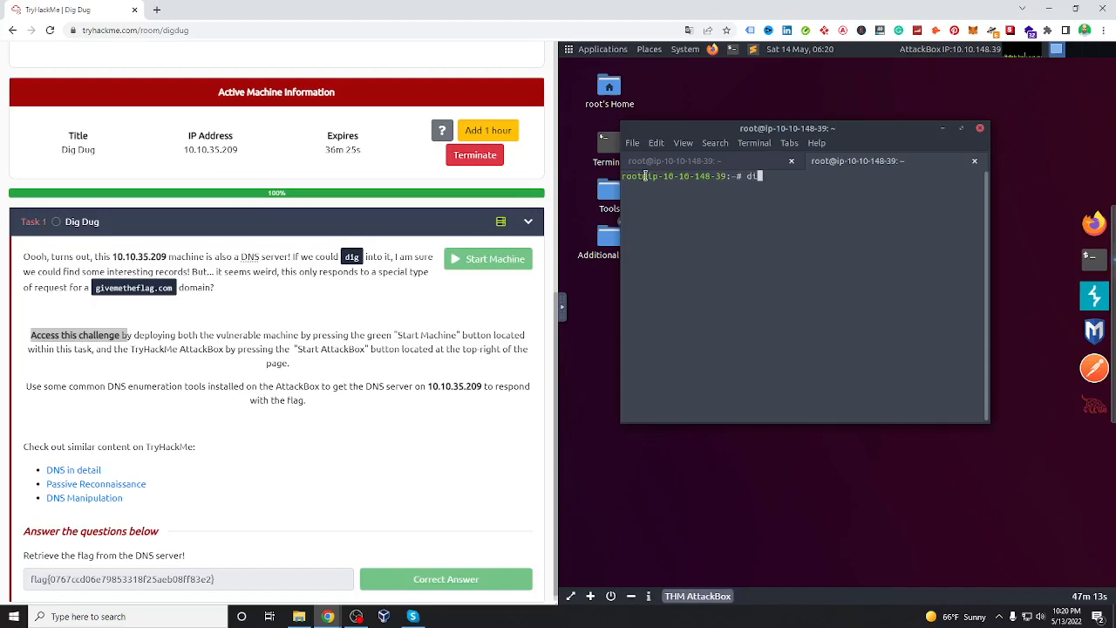
type("ig")
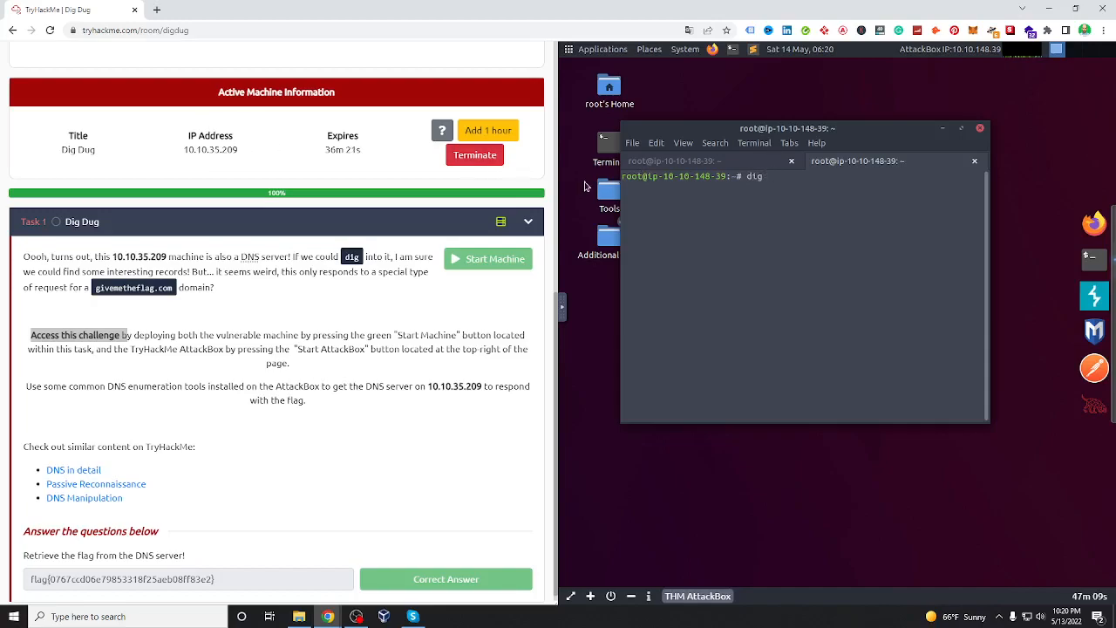
type("10.10.35.209")
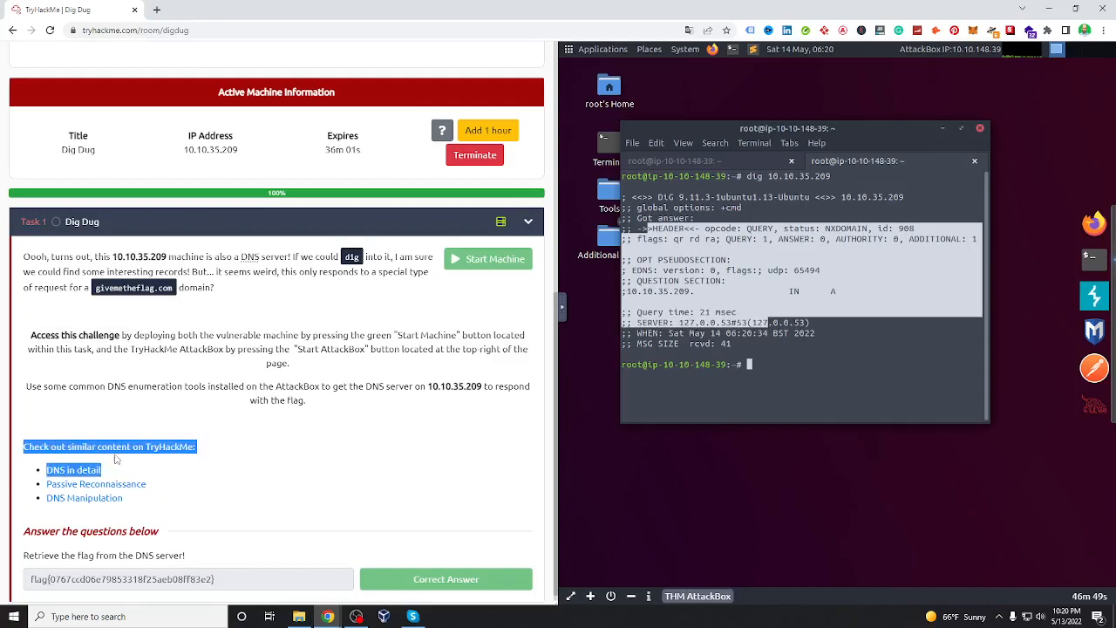
mouse_move(73, 473)
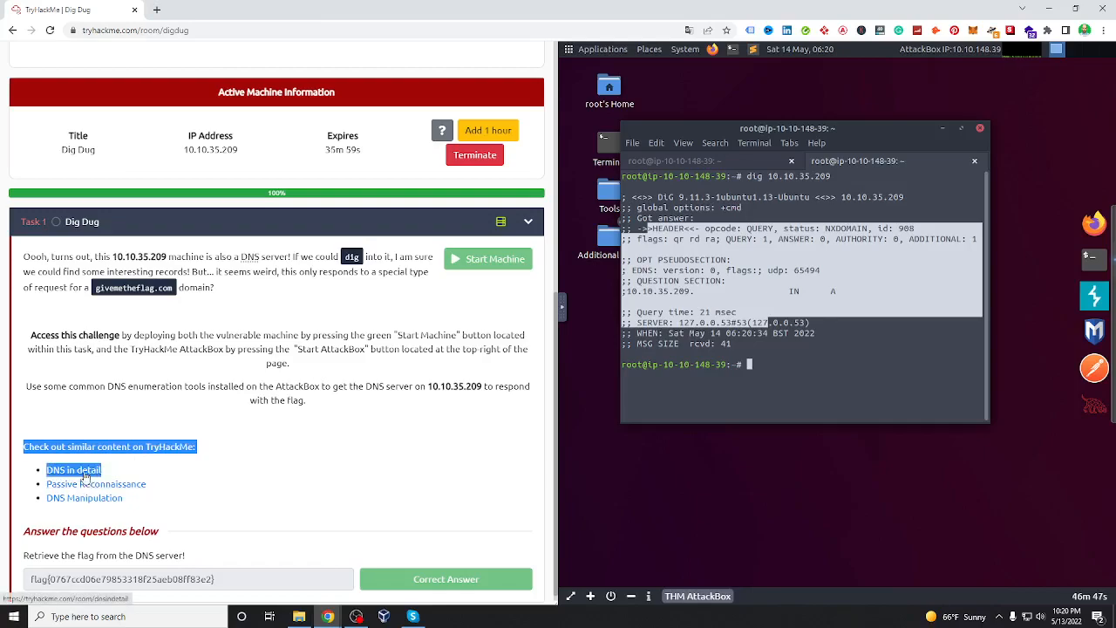
mouse_move(87, 487)
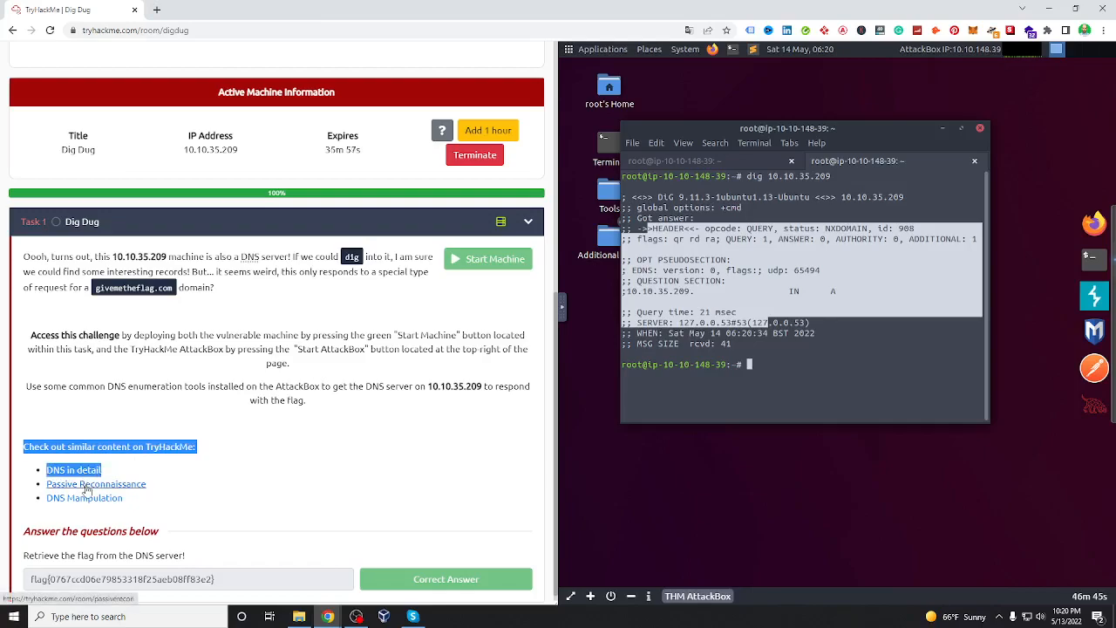
mouse_move(87, 498)
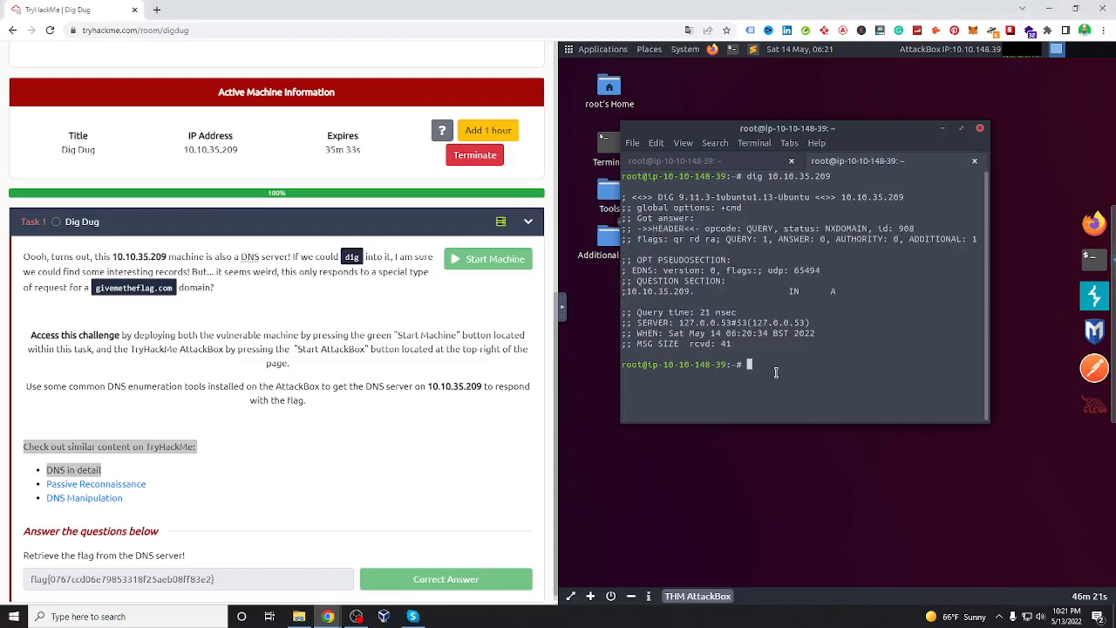
Step: Type 'nslookup -type=a givemetheflag.com' aimed at DNS server 10.10.35.209
type("nsl")
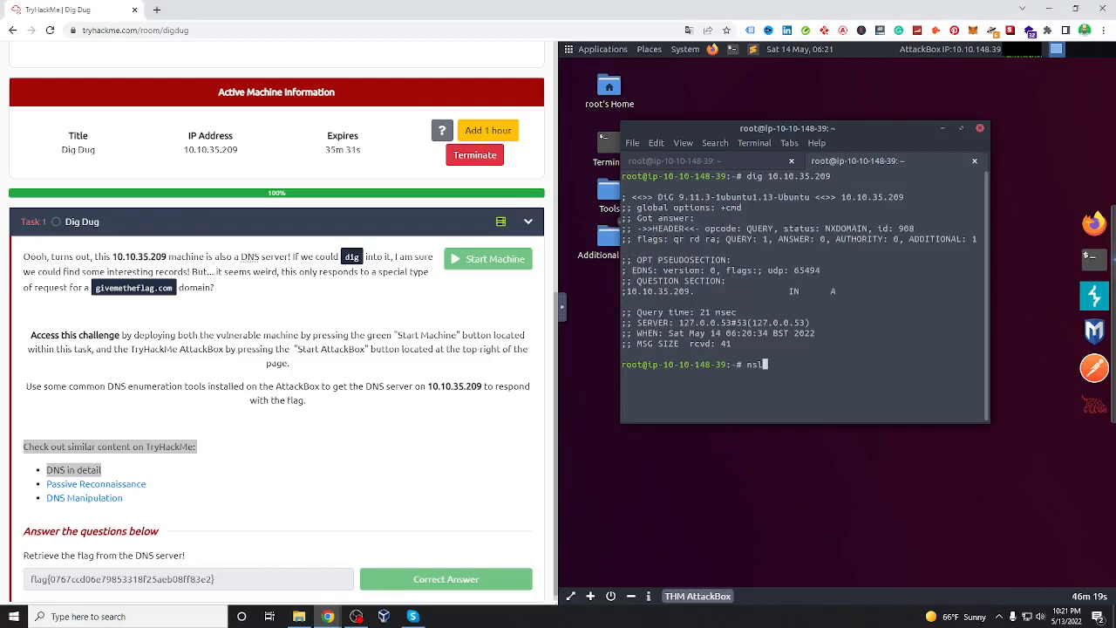
type("nslookup")
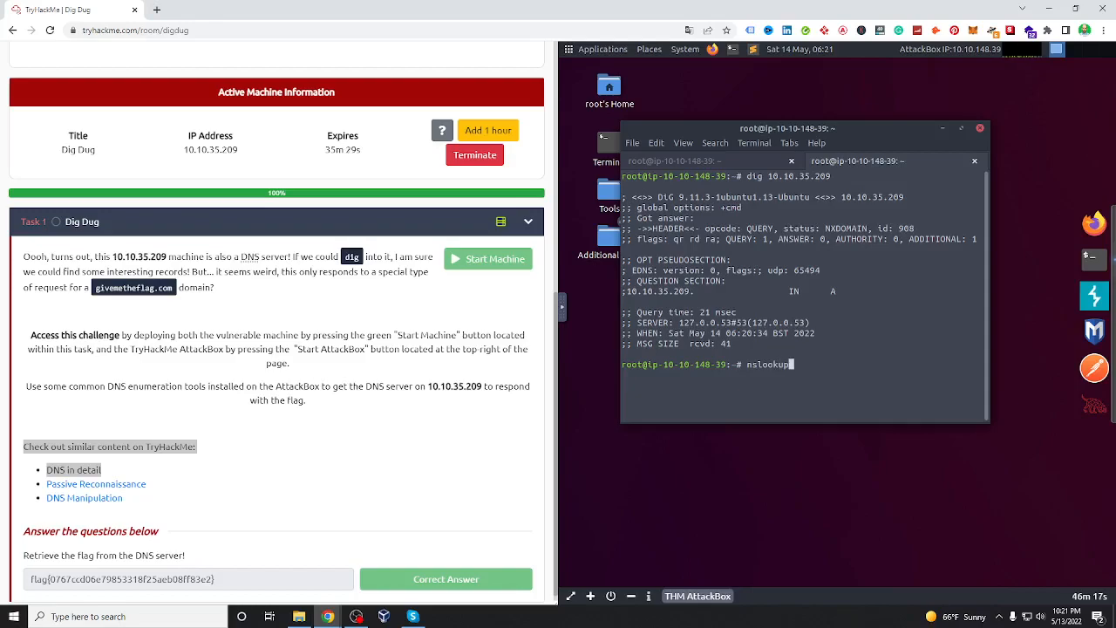
type("-")
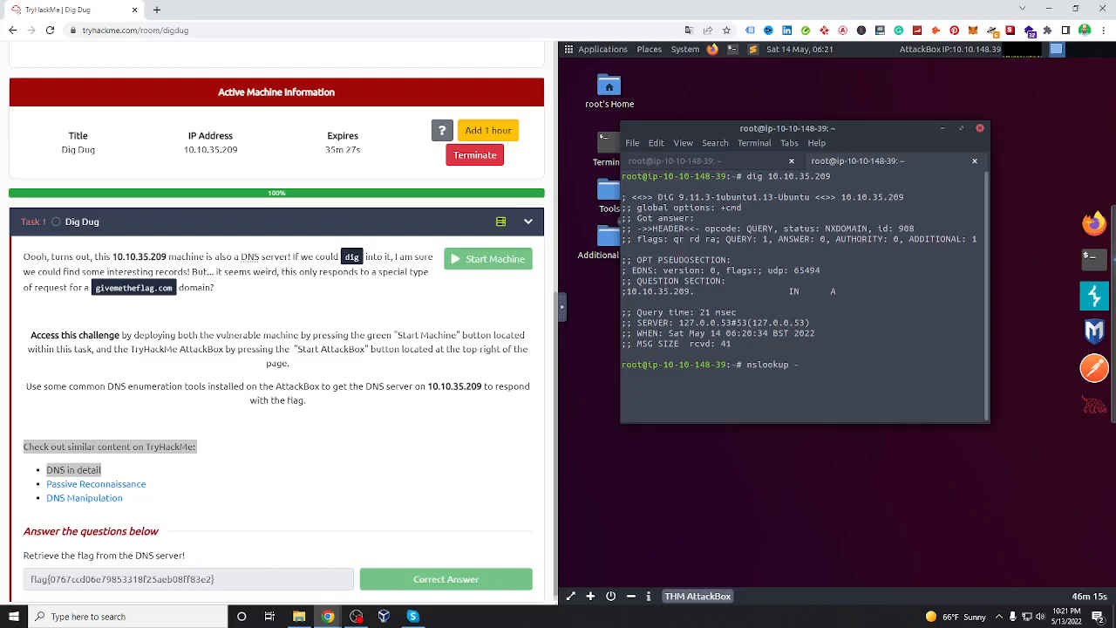
type("type=")
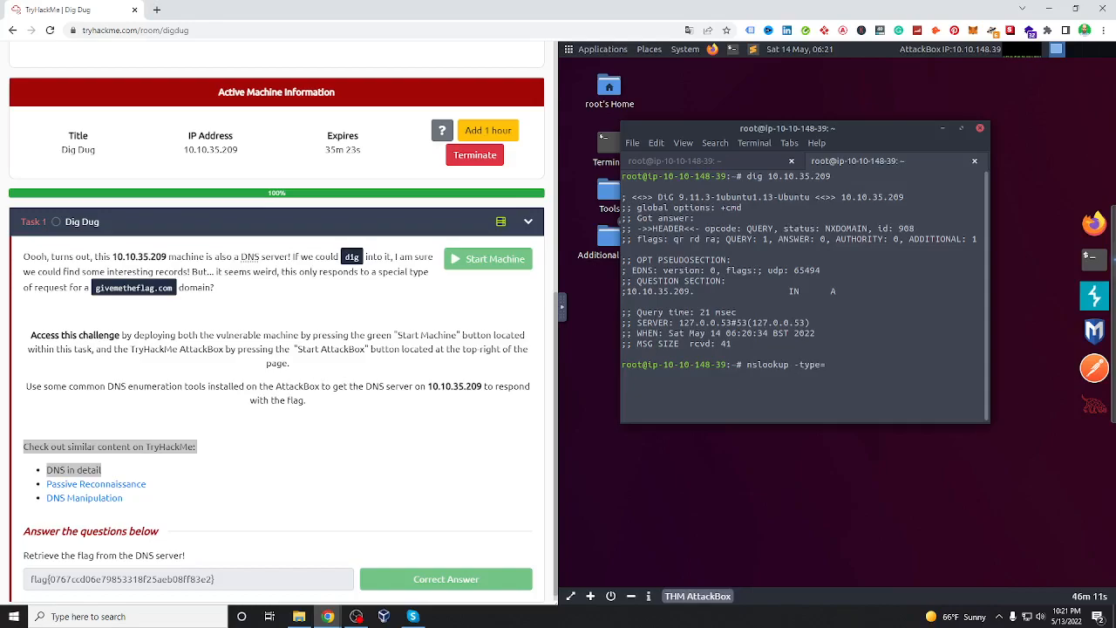
type("a")
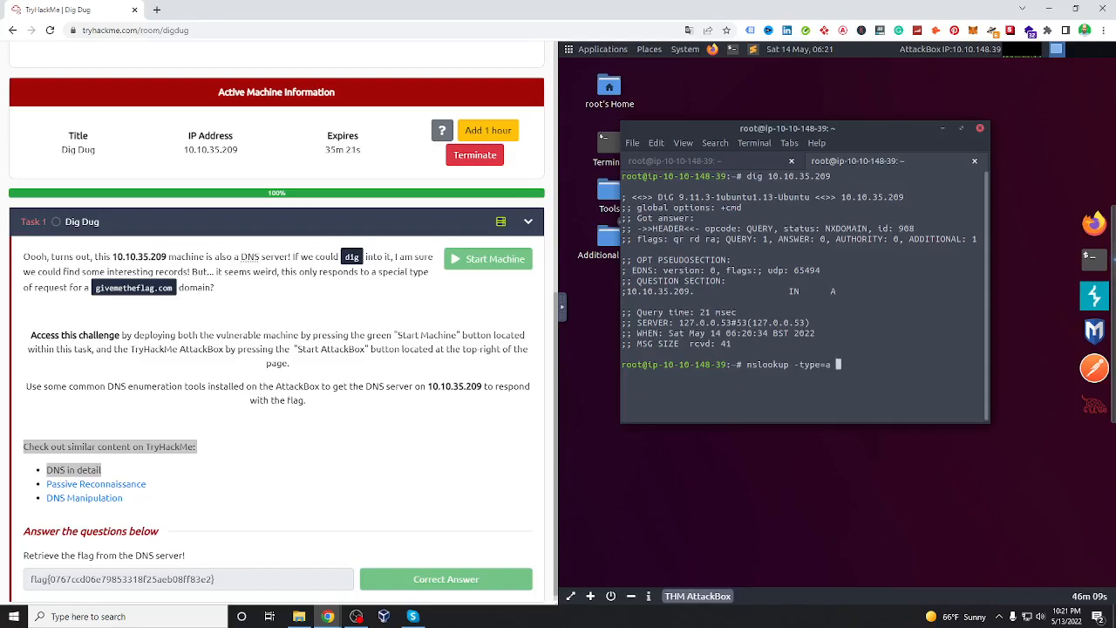
type("givemetheflag.com")
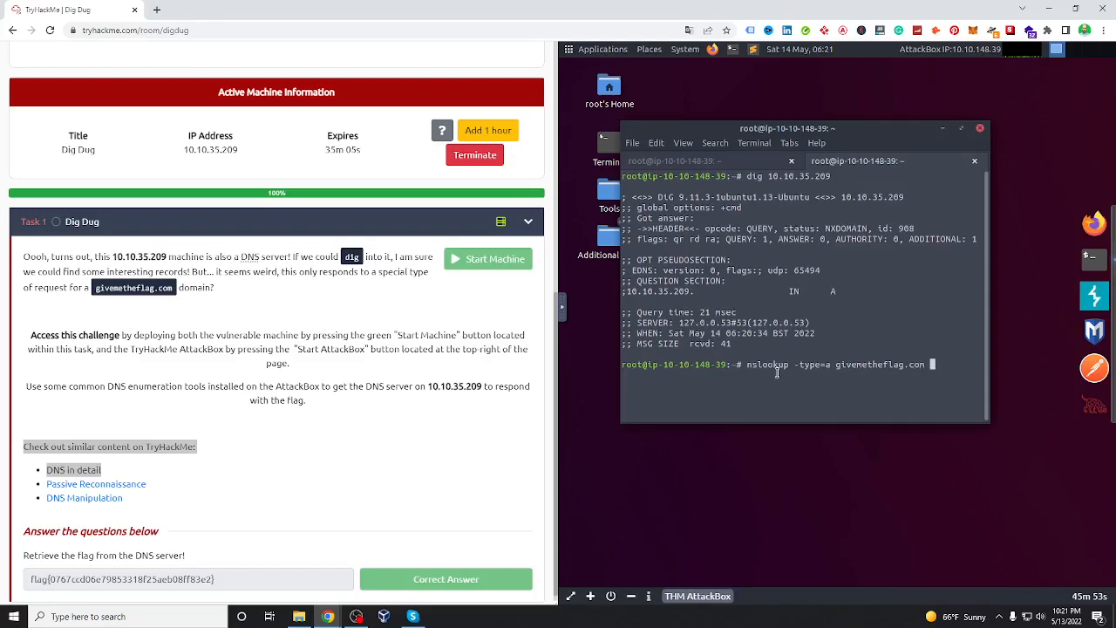
type("10.10.35.209")
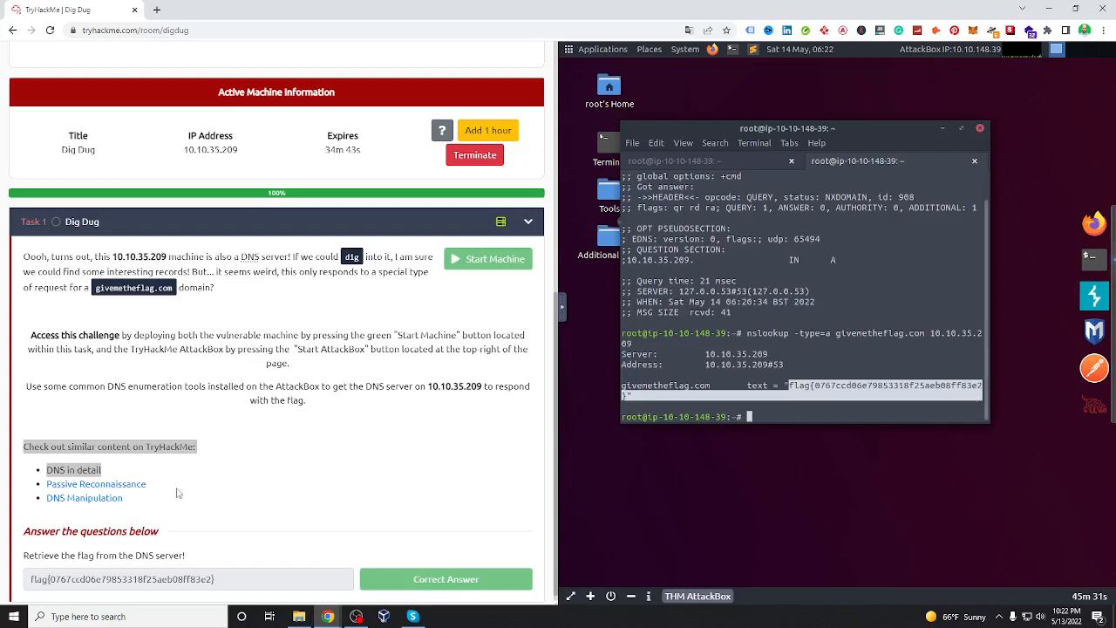
mouse_move(77, 484)
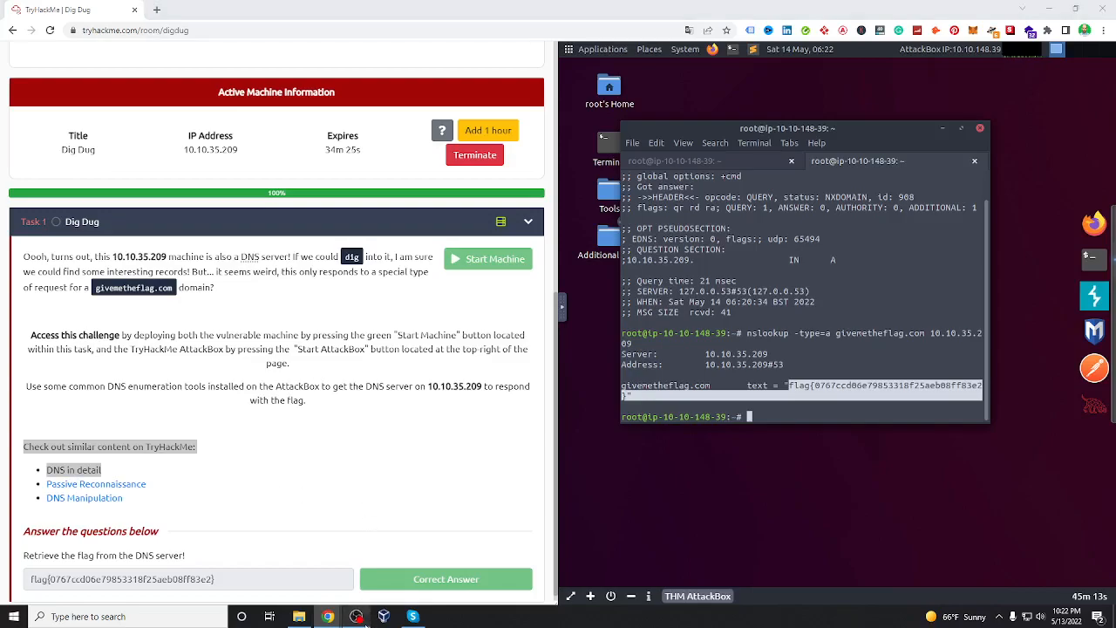
mouse_move(582, 584)
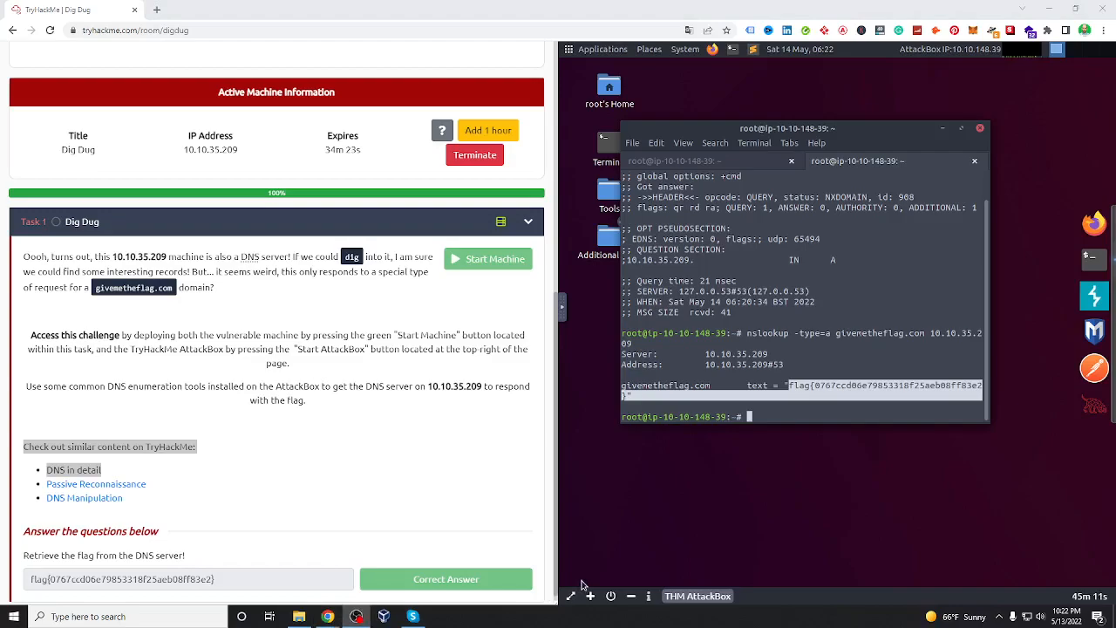